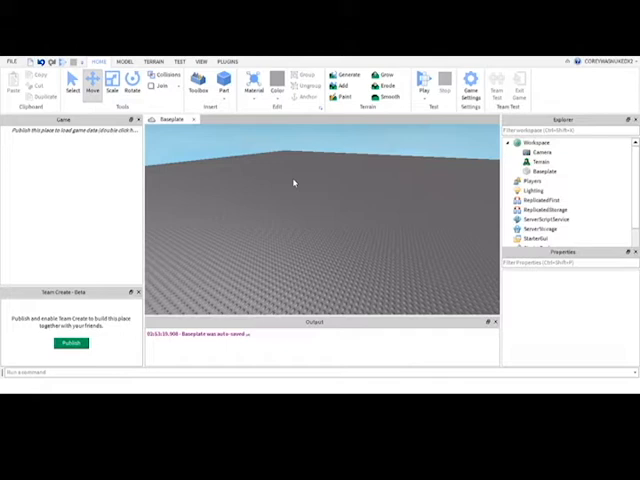
Insert a new LocalScript so its script tab opens for editing
click(532, 190)
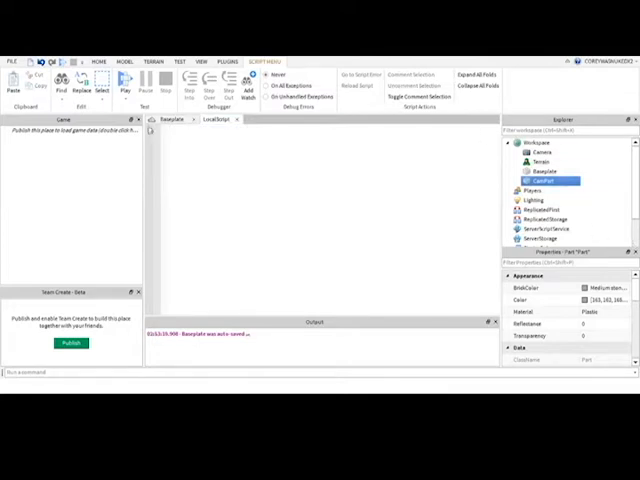
Select the LocalScript sitting under StarterPlayer > StarterPlayerScripts in the Explorer
click(98, 60)
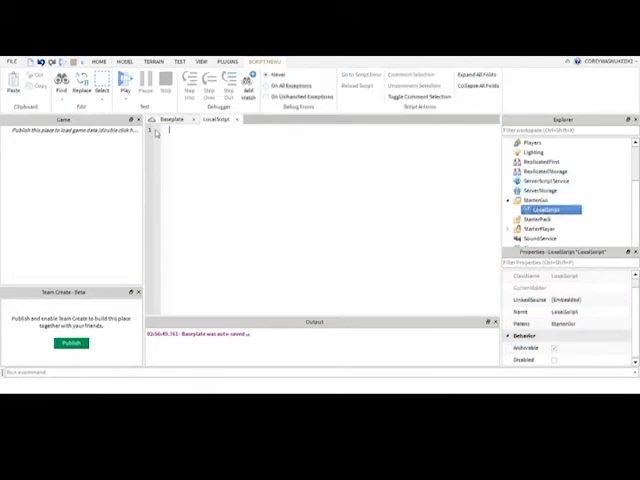
Declare local player = game.Players.LocalPlayer and local RS for the RunService, starting the RenderStepped connection
text(local player = g)
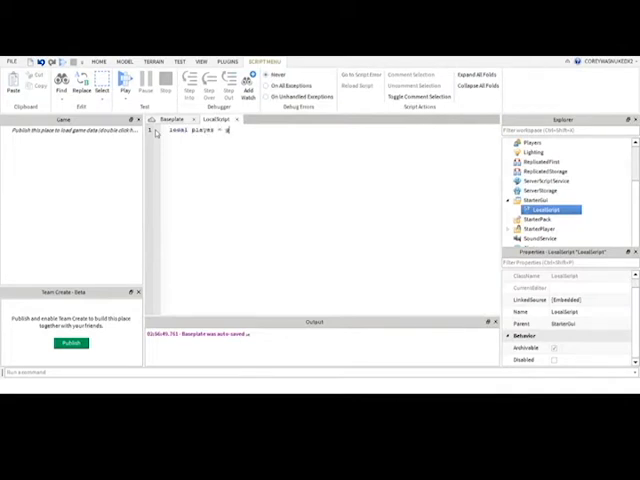
text(ame.Playe)
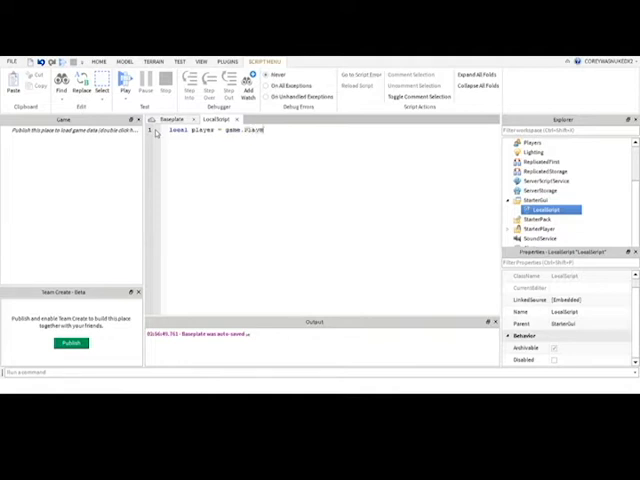
text(.LocalPlayer)
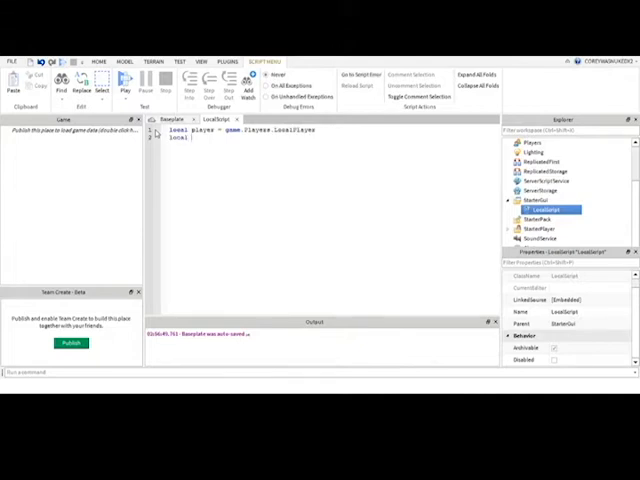
text(RS = game:GetService("RunService)
text(RS.RenderStepped:connect(function()
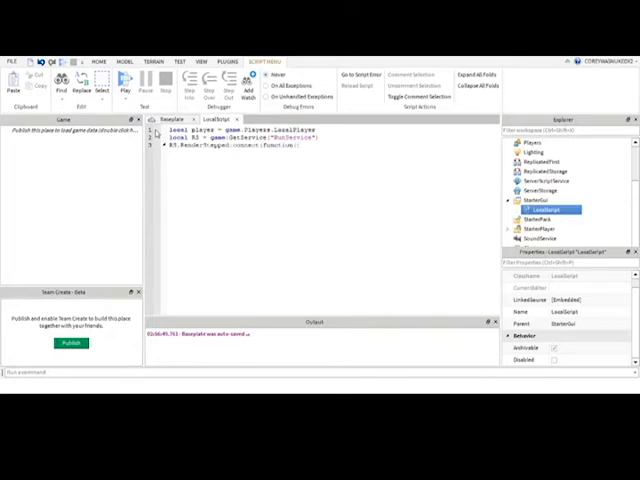
Close the RenderStepped function with end) to complete the connection block
text(end;)
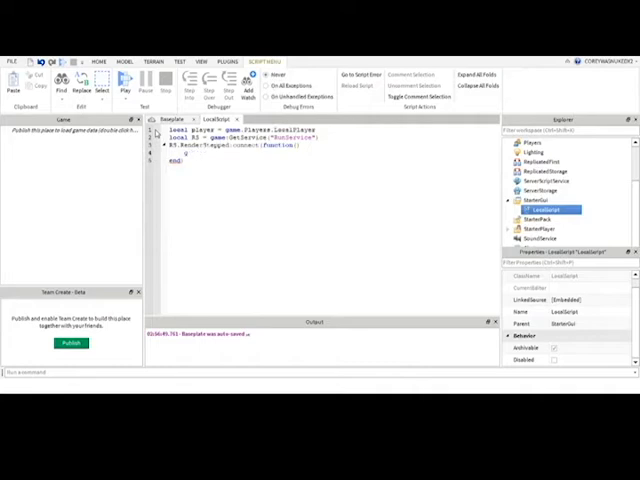
Inside the function, write workspace.CurrentCamera.CFrame = via autocomplete
text(workspace)
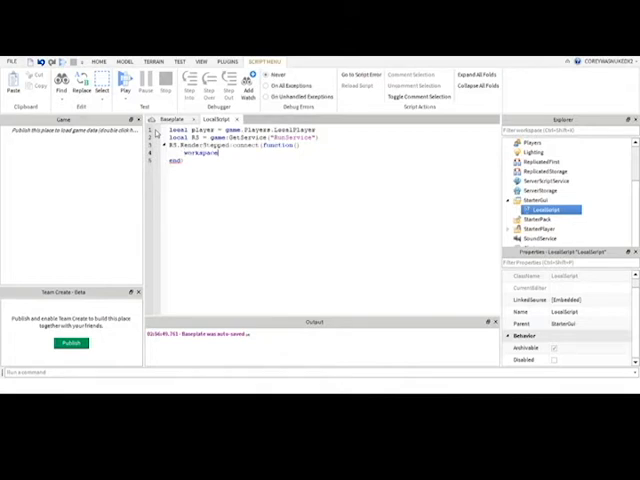
text(CurrentCamera)
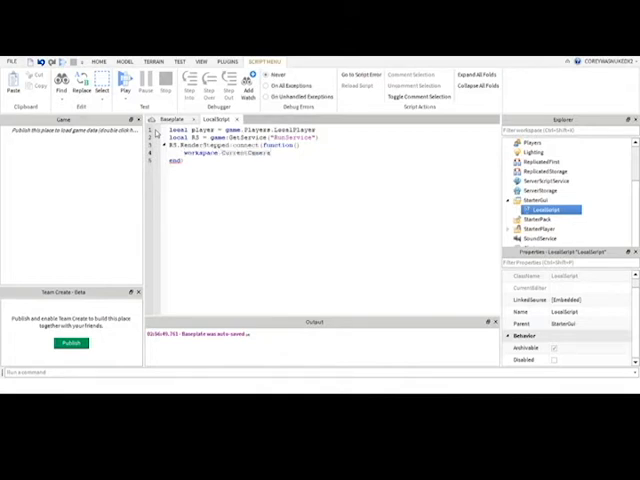
text(Cfr)
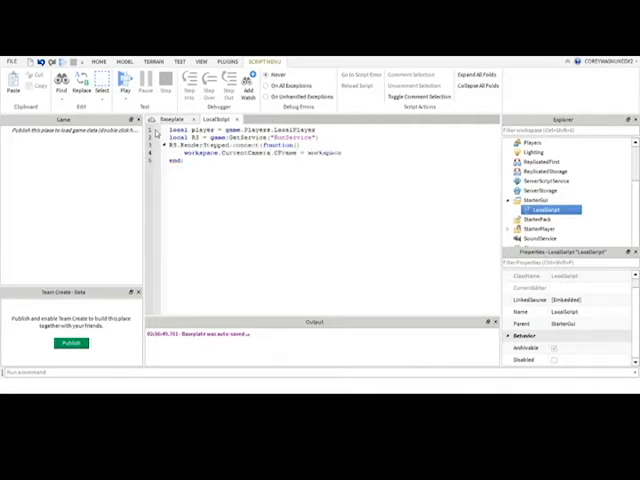
text(Ced)
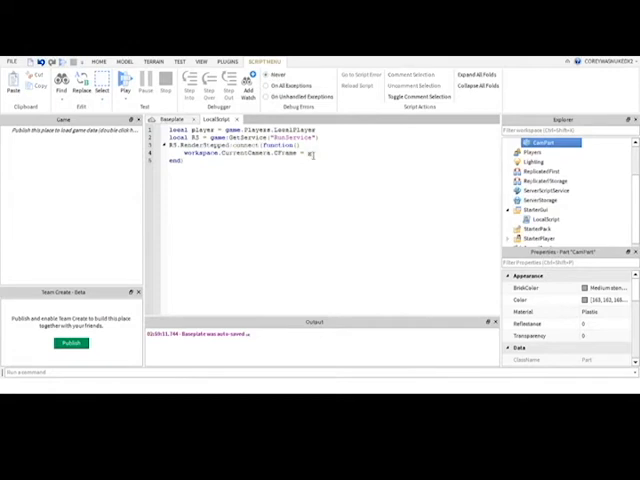
Assign CFrame.new(workspace.CamPart.Position, player.Character... to aim the camera at the player
text(Frame.new()
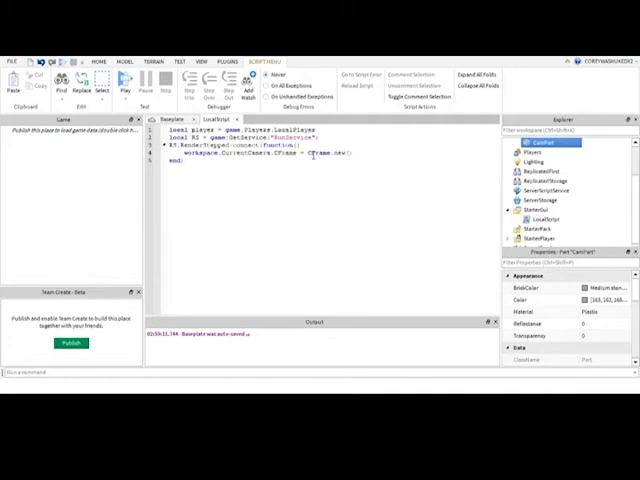
text(workspace.)
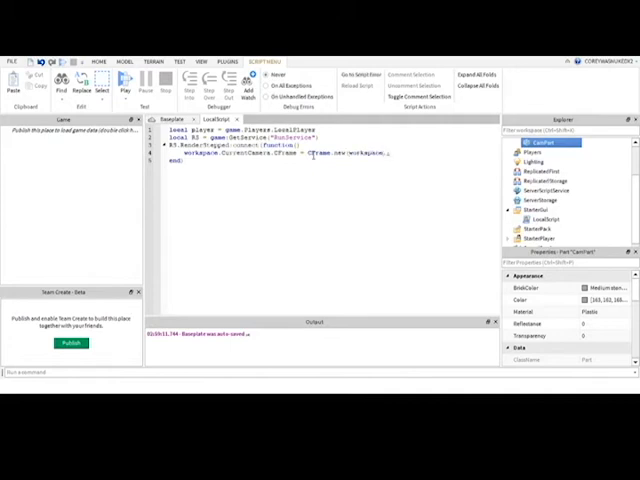
text(CamPart))
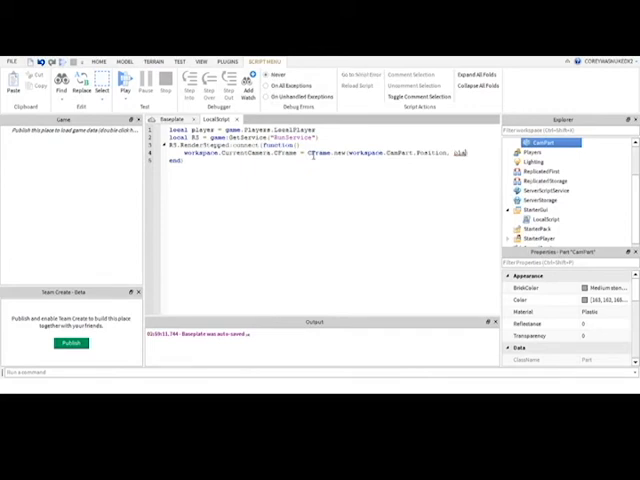
text(player.Cha)
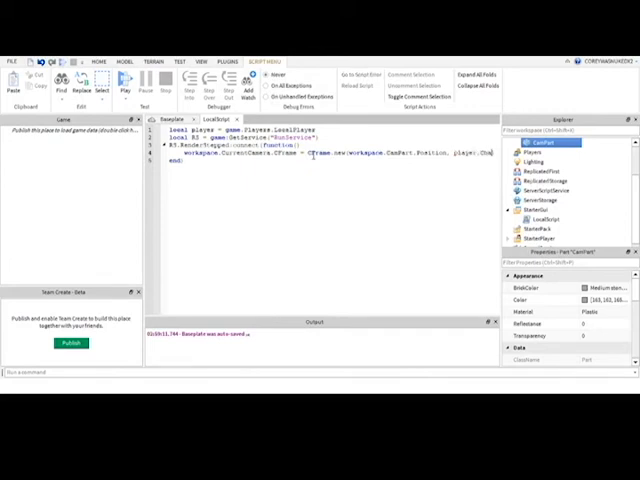